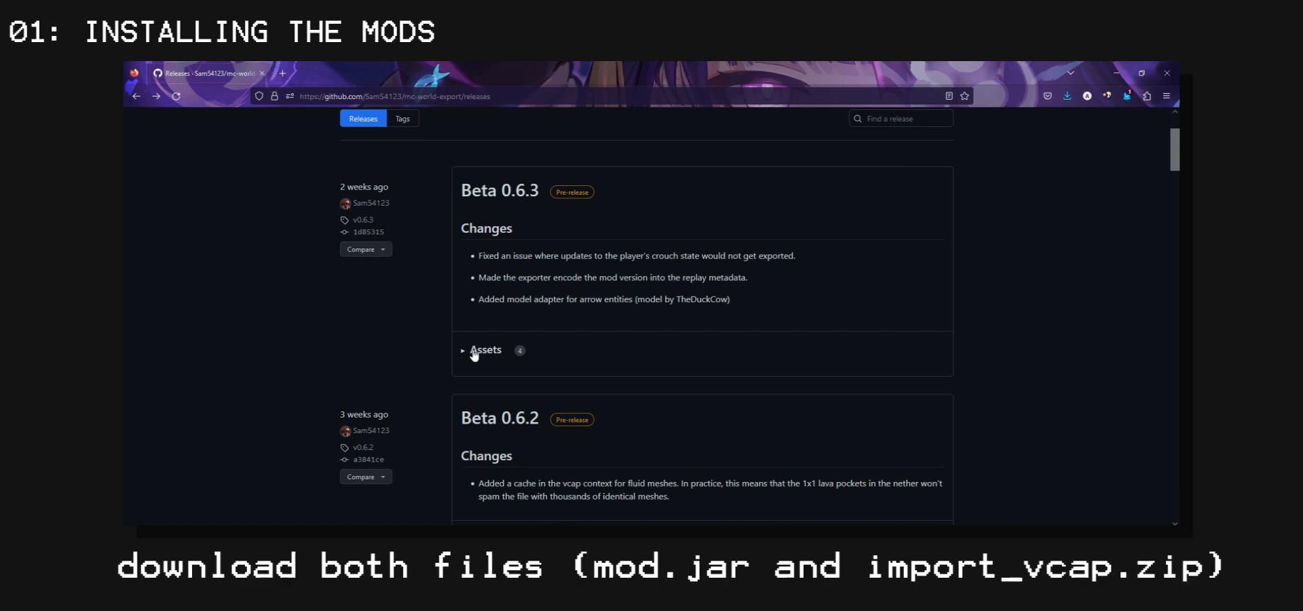
Download import_vcap.zip and mc-world-export-0.6.3.jar from the Beta 0.6.3 release assets.
click(486, 349)
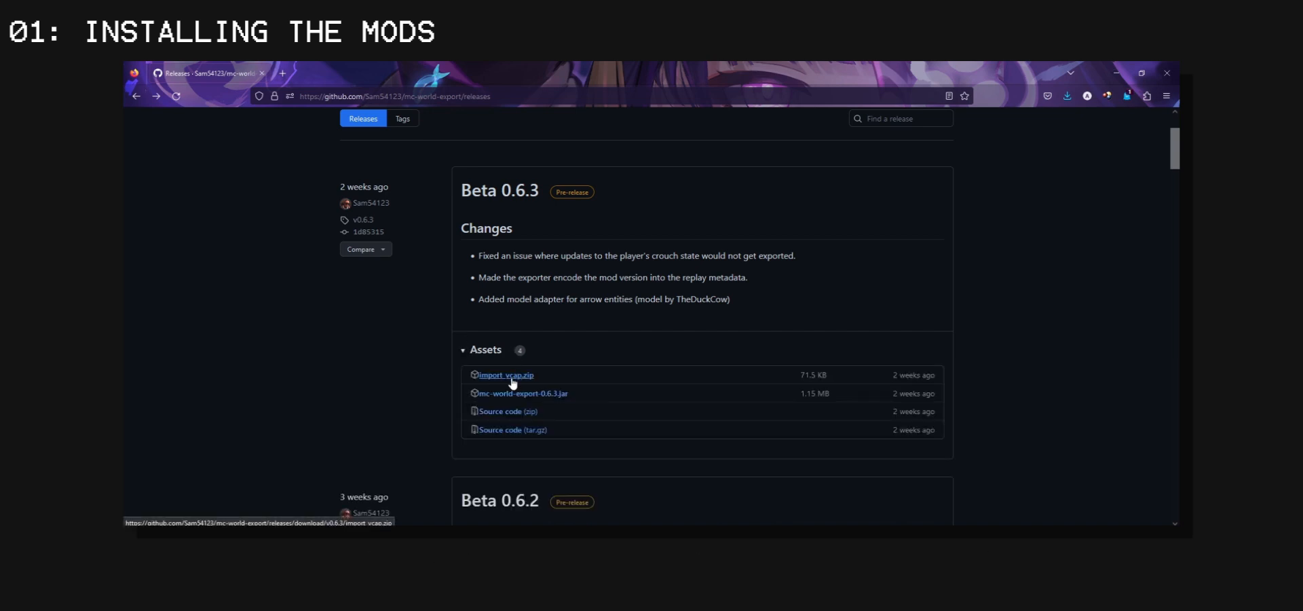
click(506, 375)
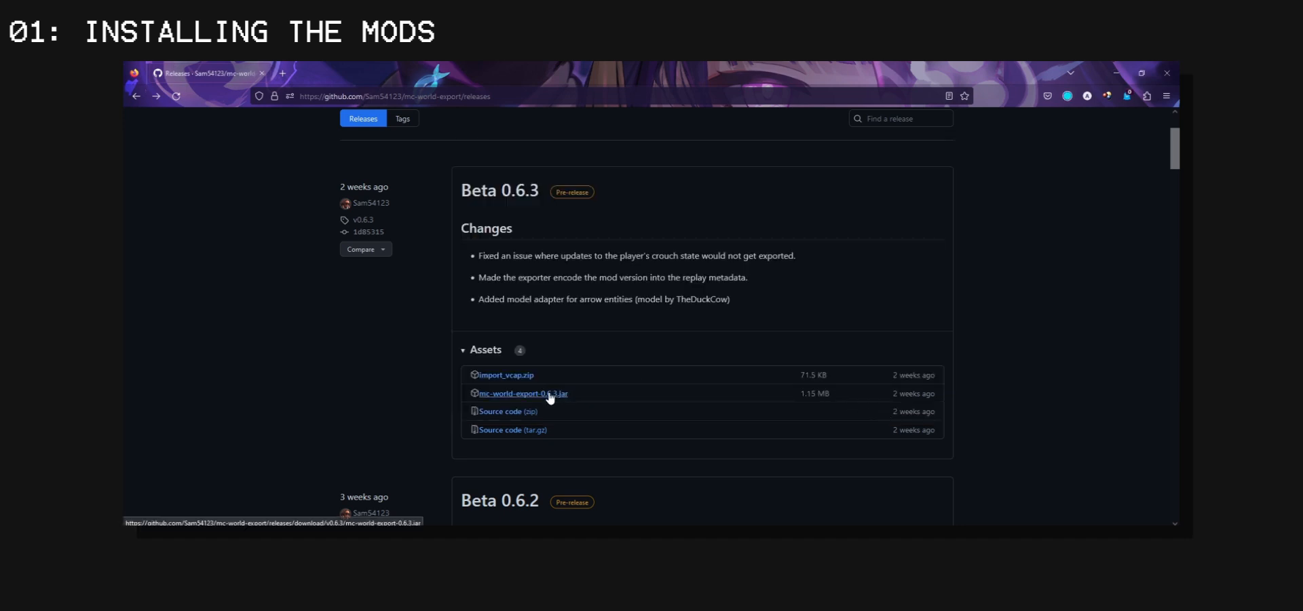
click(521, 394)
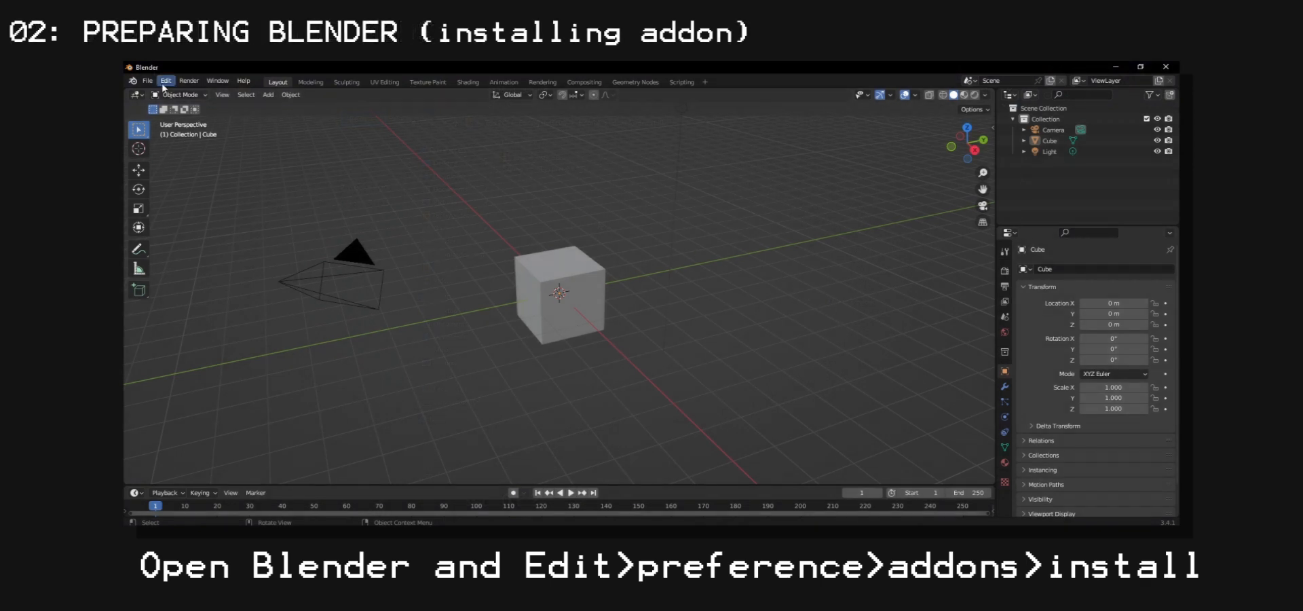
Install the import_vcap.zip archive as an add-on through Blender's Preferences.
click(165, 80)
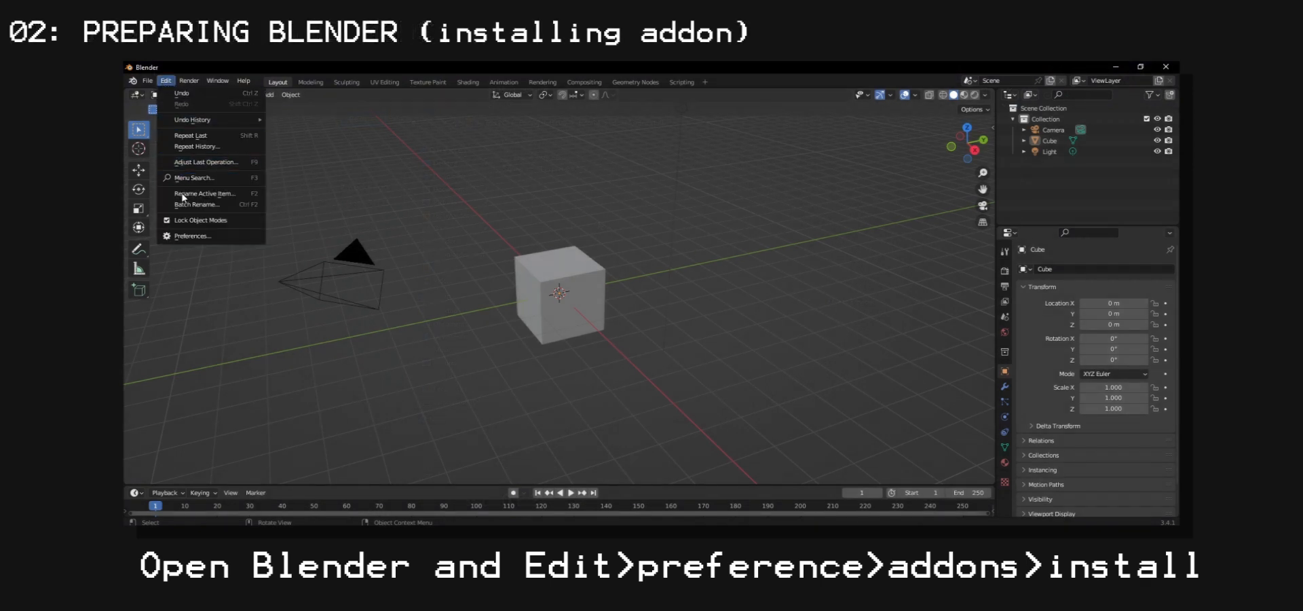
click(191, 236)
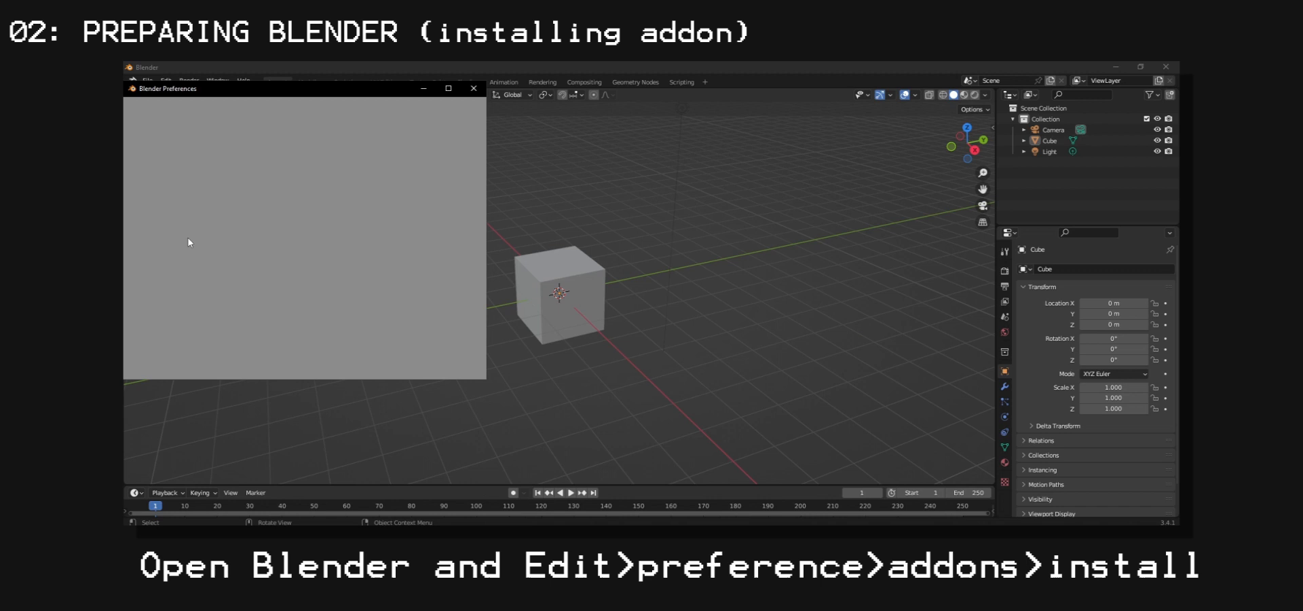
click(143, 196)
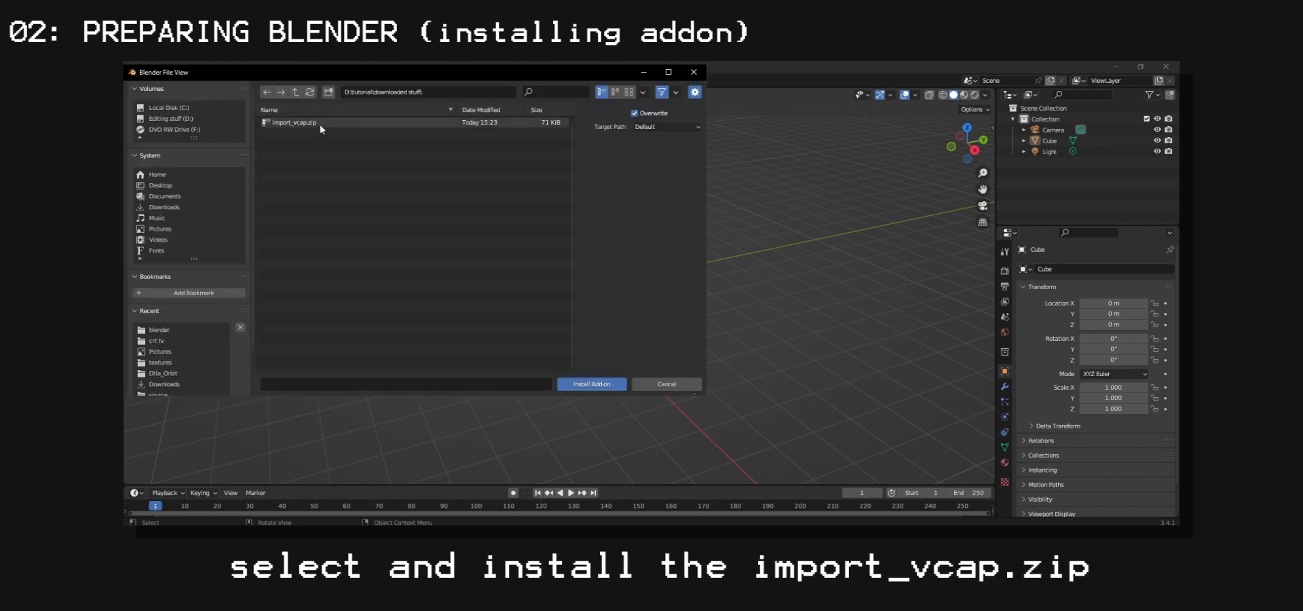
click(294, 123)
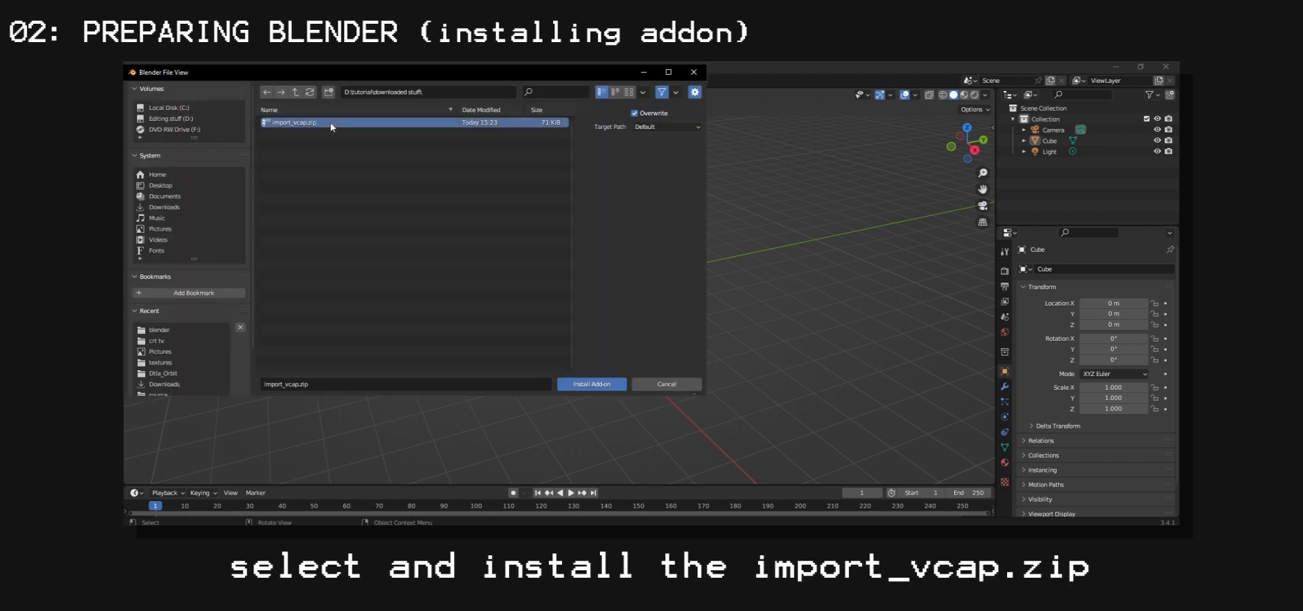
click(590, 382)
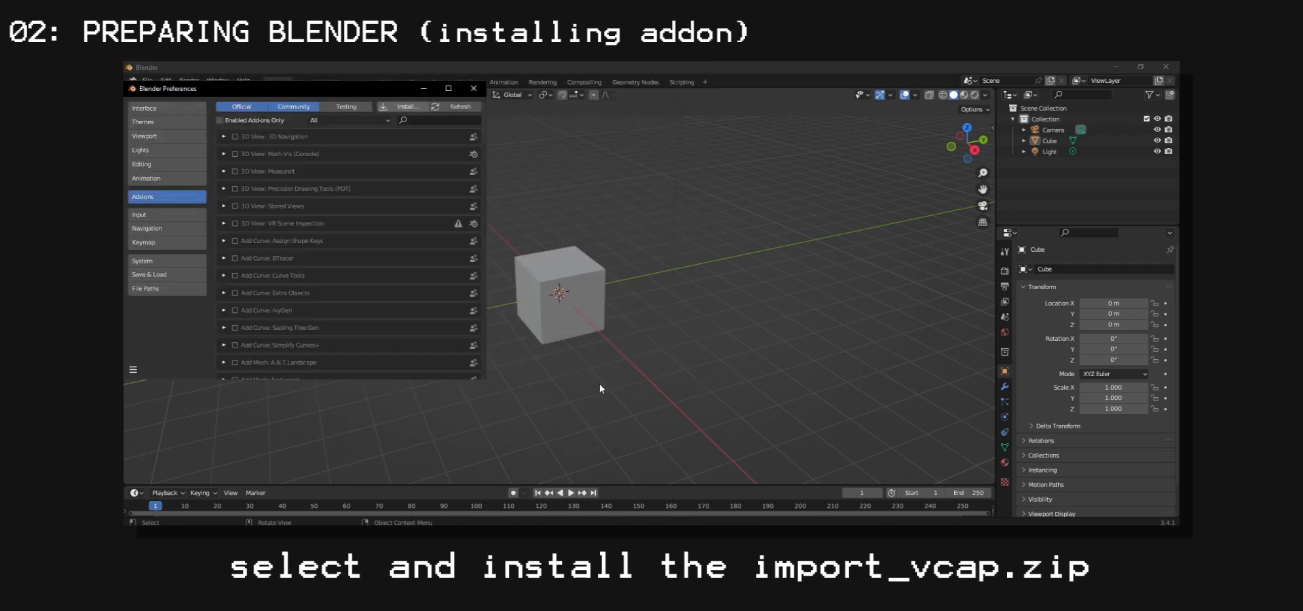
Search 'minec', enable Import-Export: Import Minecraft Replay, and close Preferences.
text(minec)
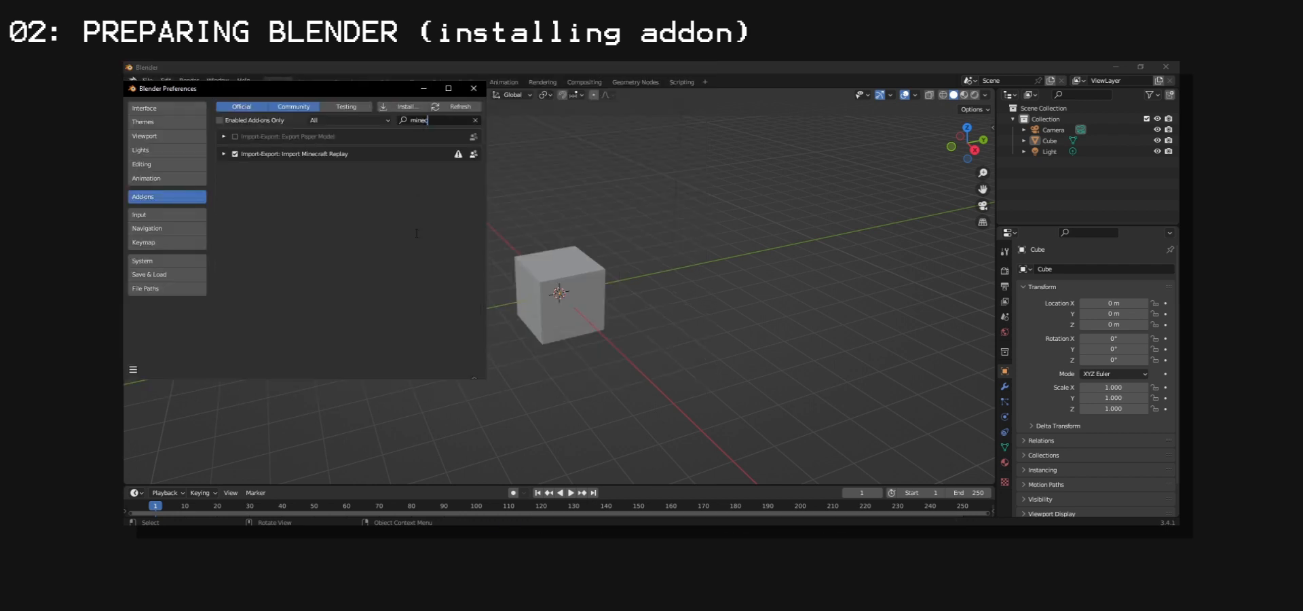
click(235, 154)
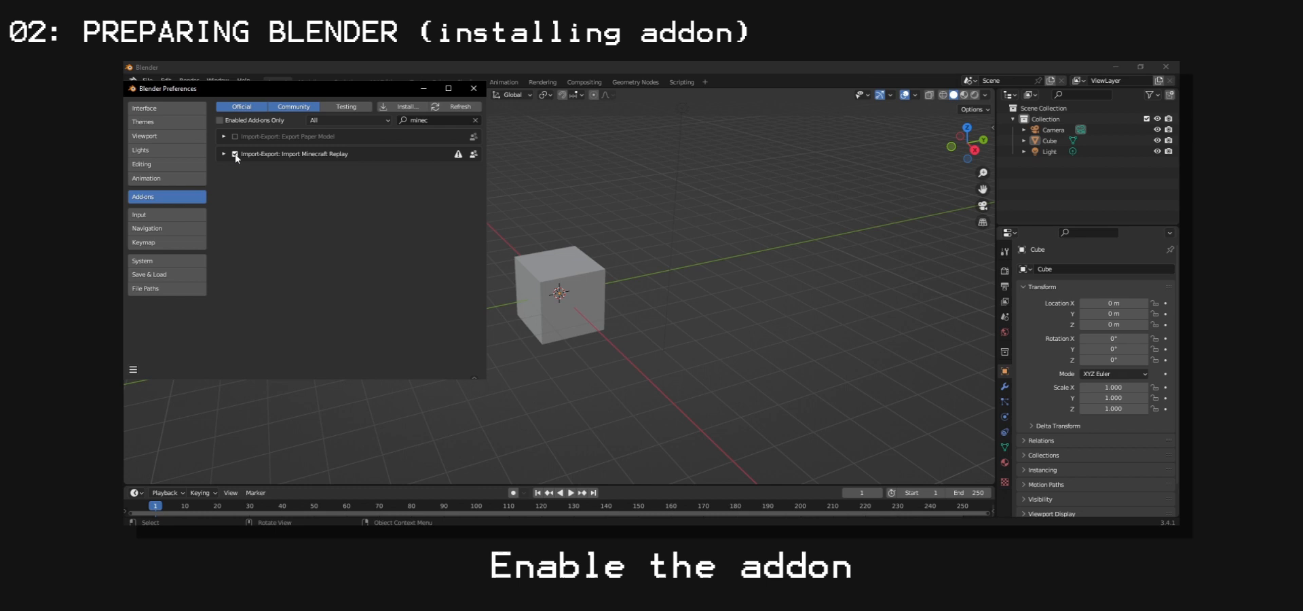
click(235, 153)
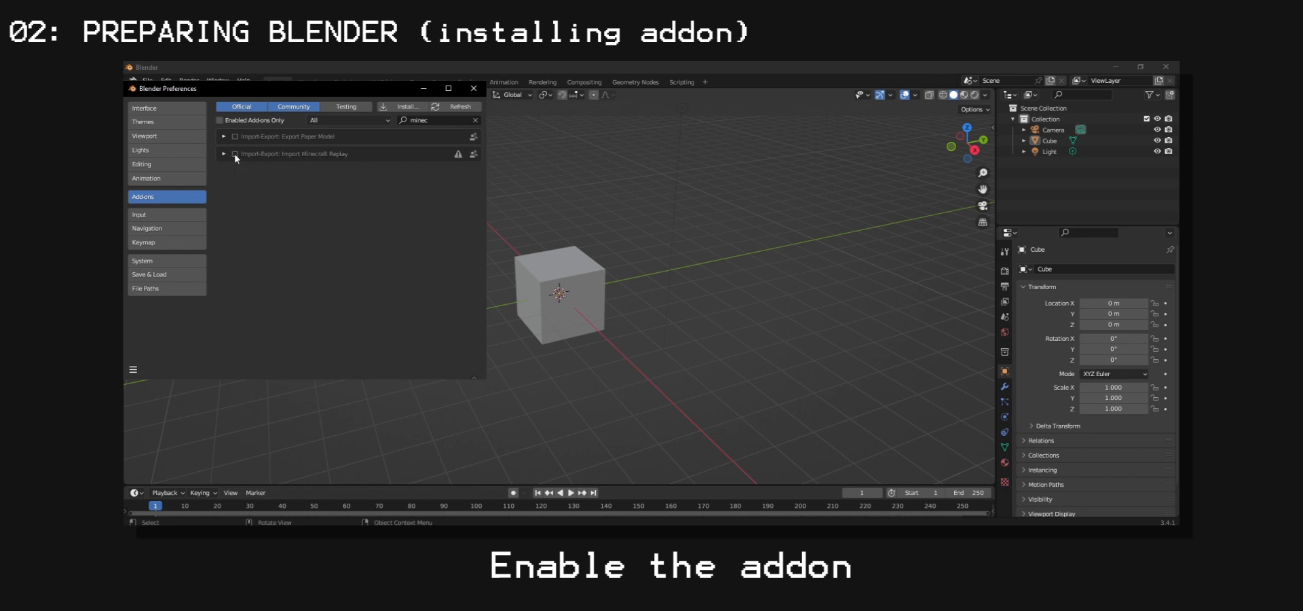
click(235, 153)
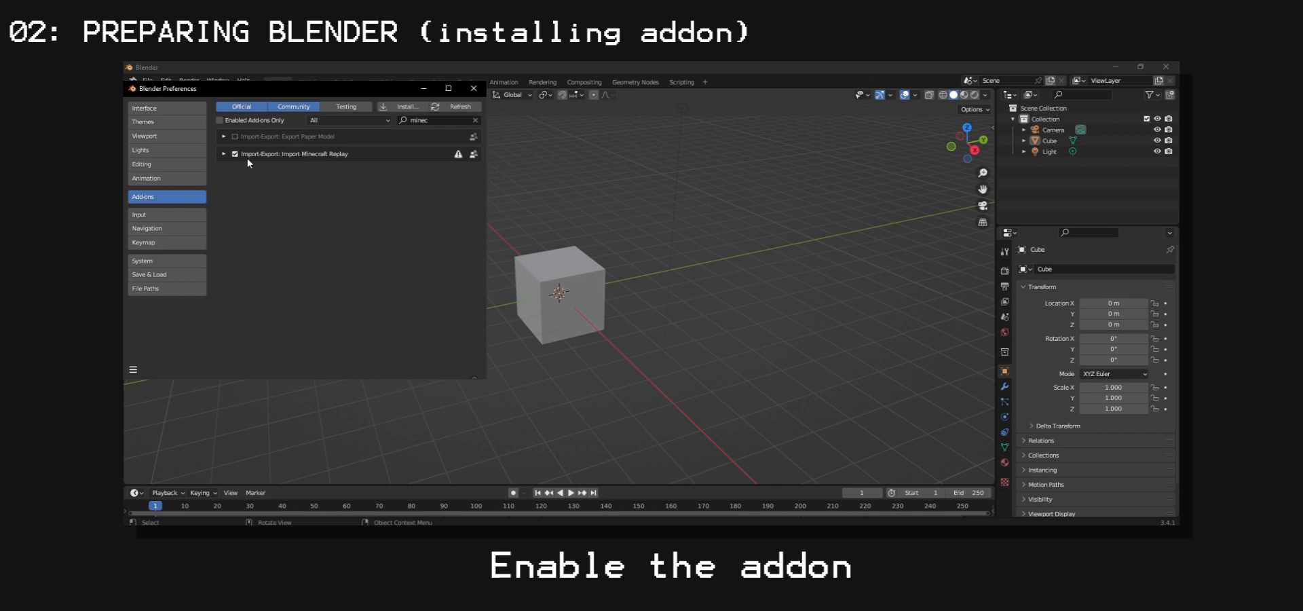
click(475, 90)
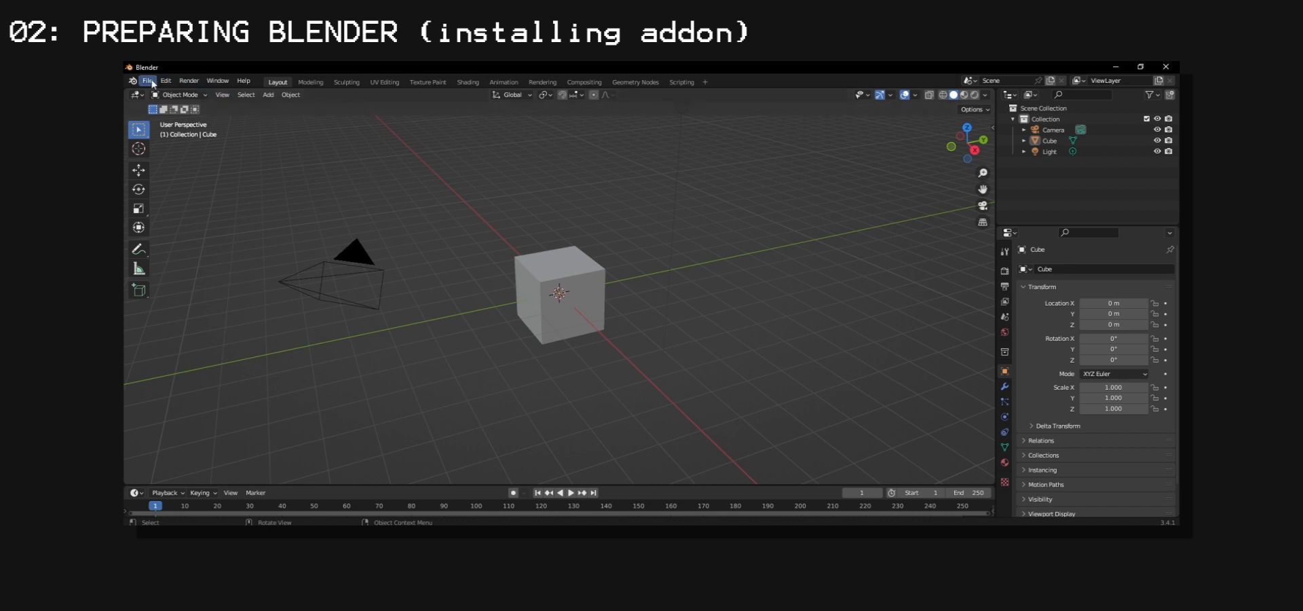
Show File > Import, which now lists Minecraft Replay File (.vcap).
click(147, 80)
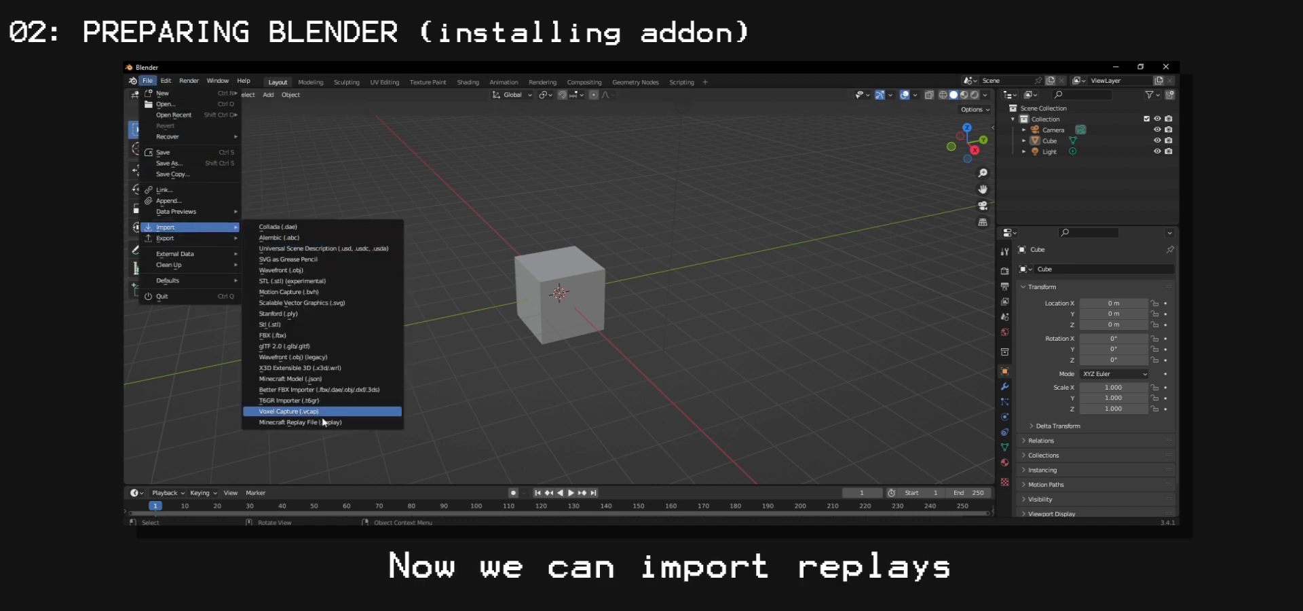
mouse_move(323, 420)
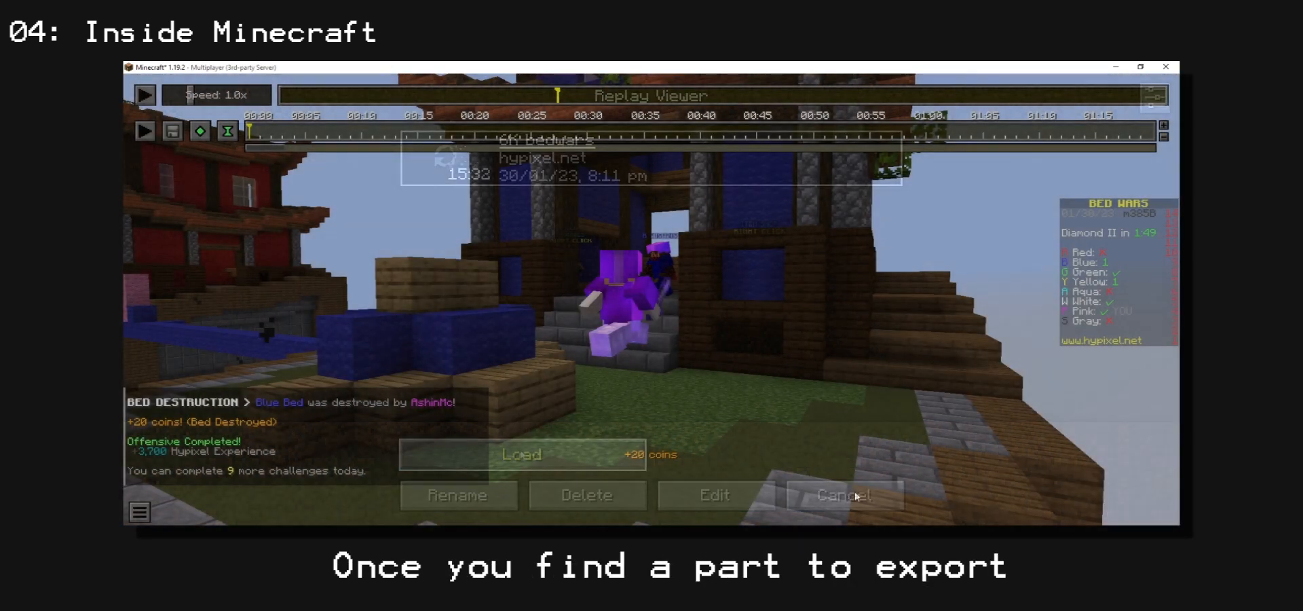
Cancel the saved-replays list and keep the Replay Viewer speed at 1.0x.
click(840, 495)
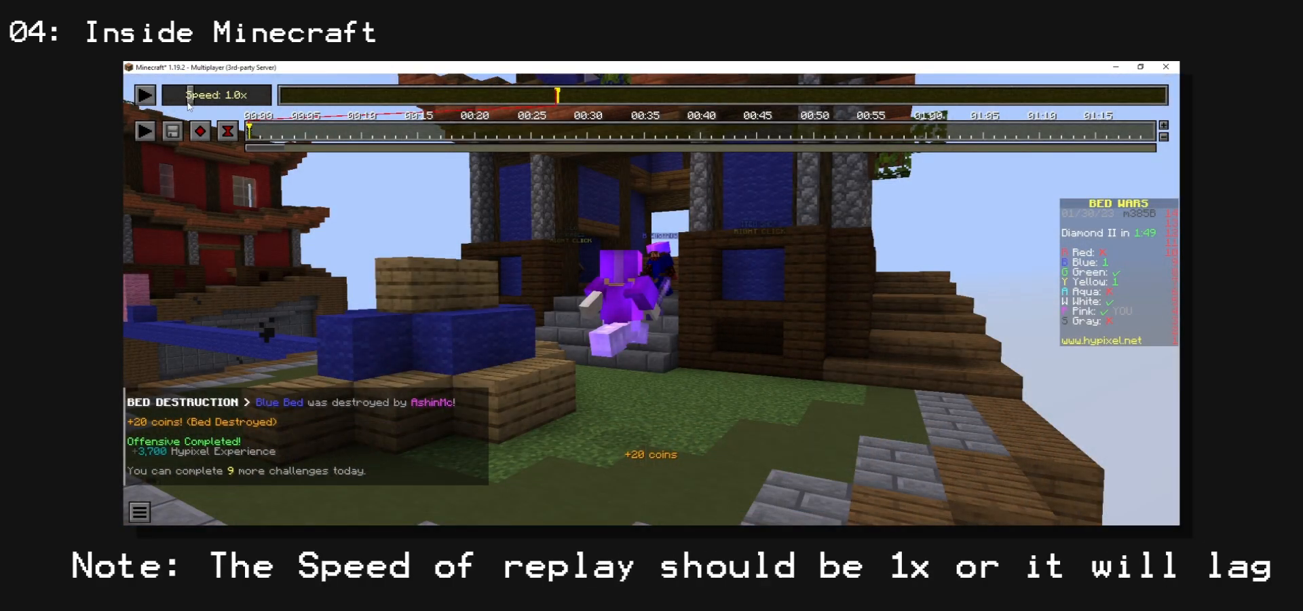
click(145, 95)
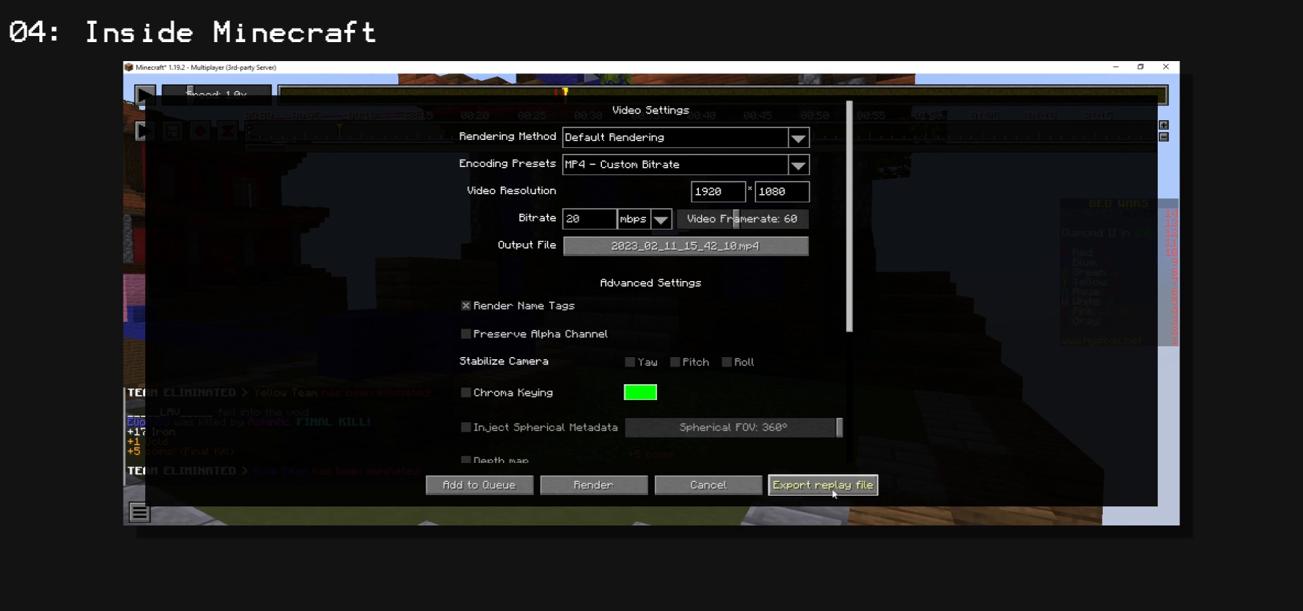
Export the recorded replay from Replay Mod's render settings and save the file.
click(823, 485)
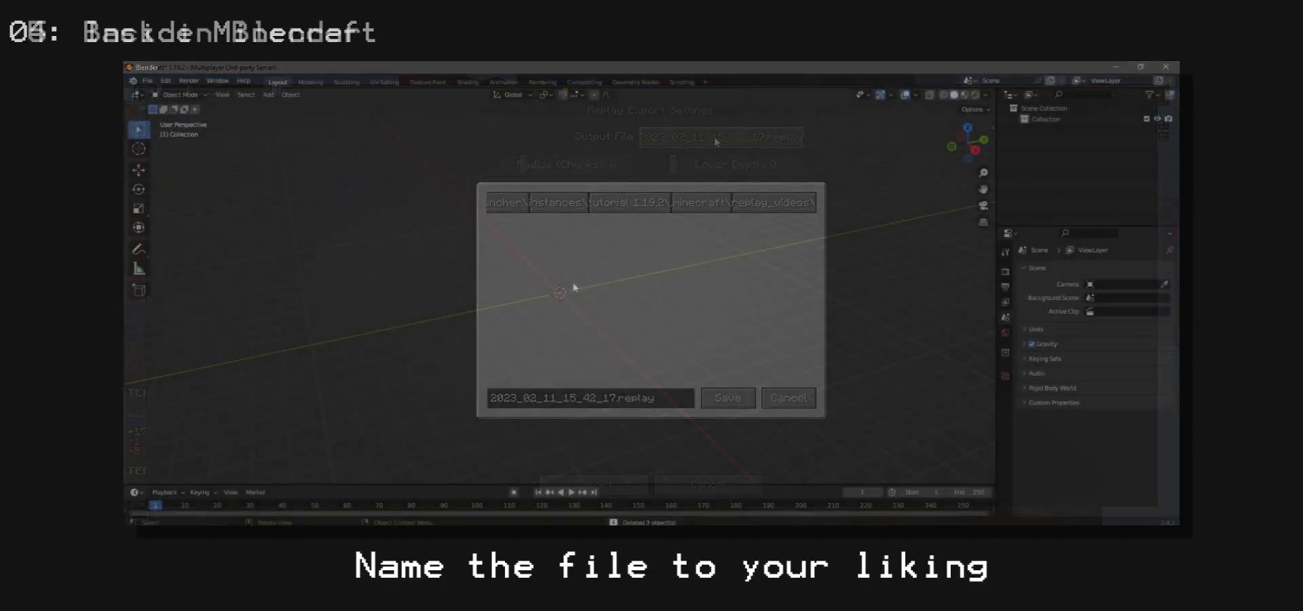
click(726, 397)
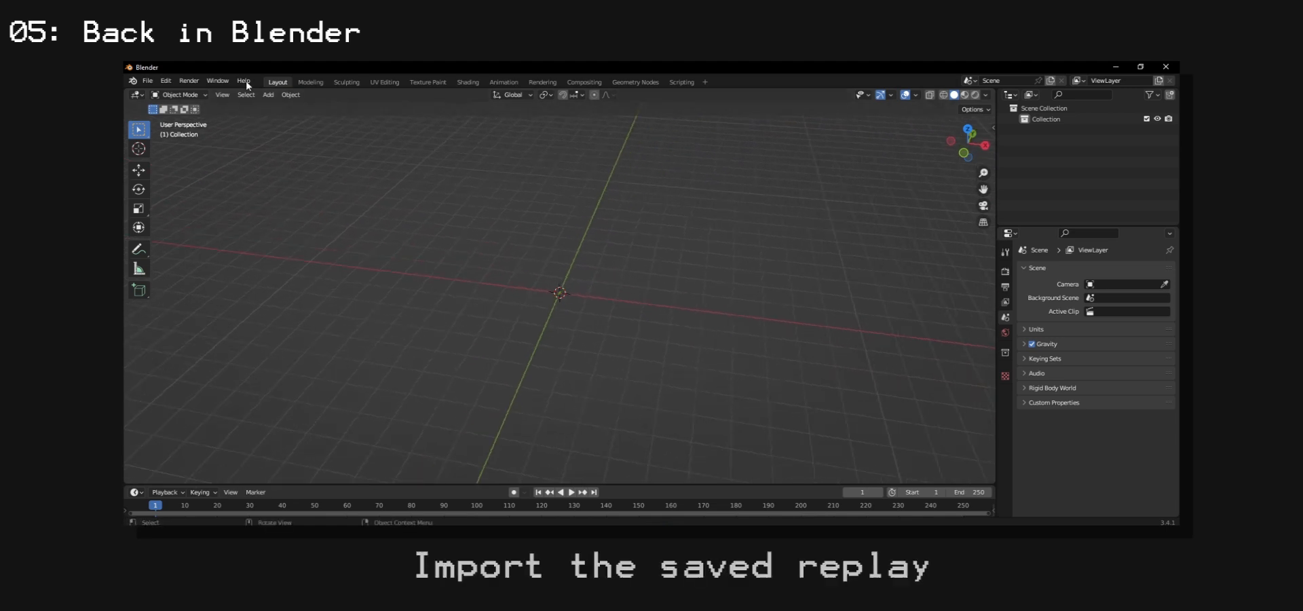
Start a Minecraft Replay File (.replay) import in Blender.
click(147, 80)
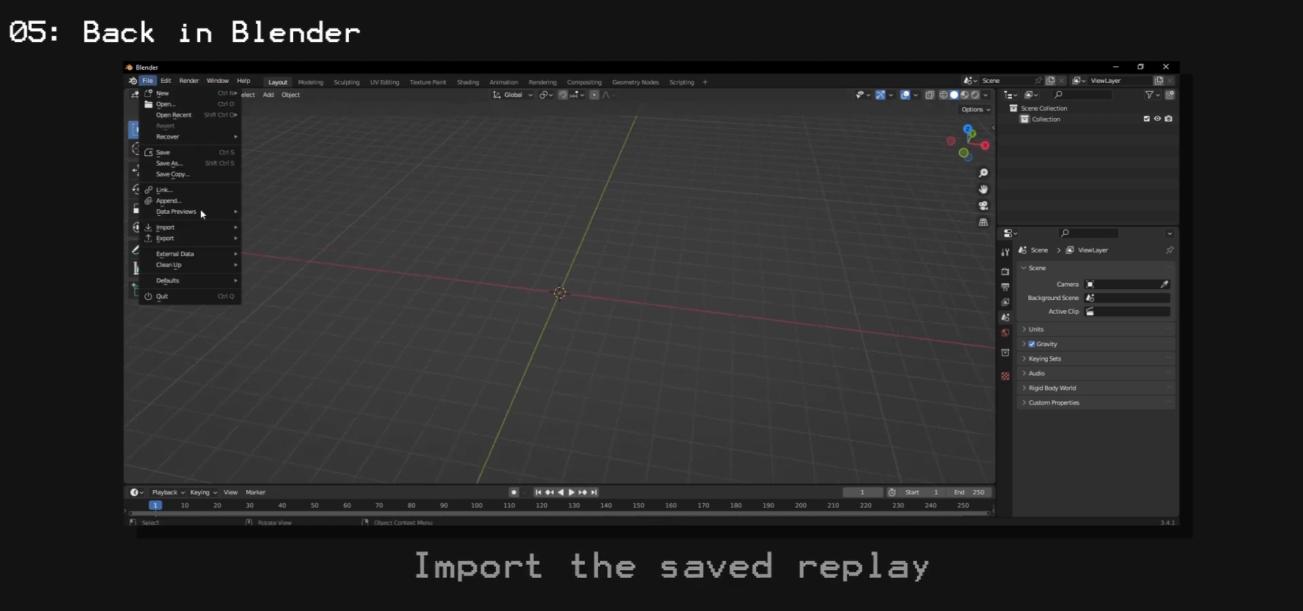
click(164, 227)
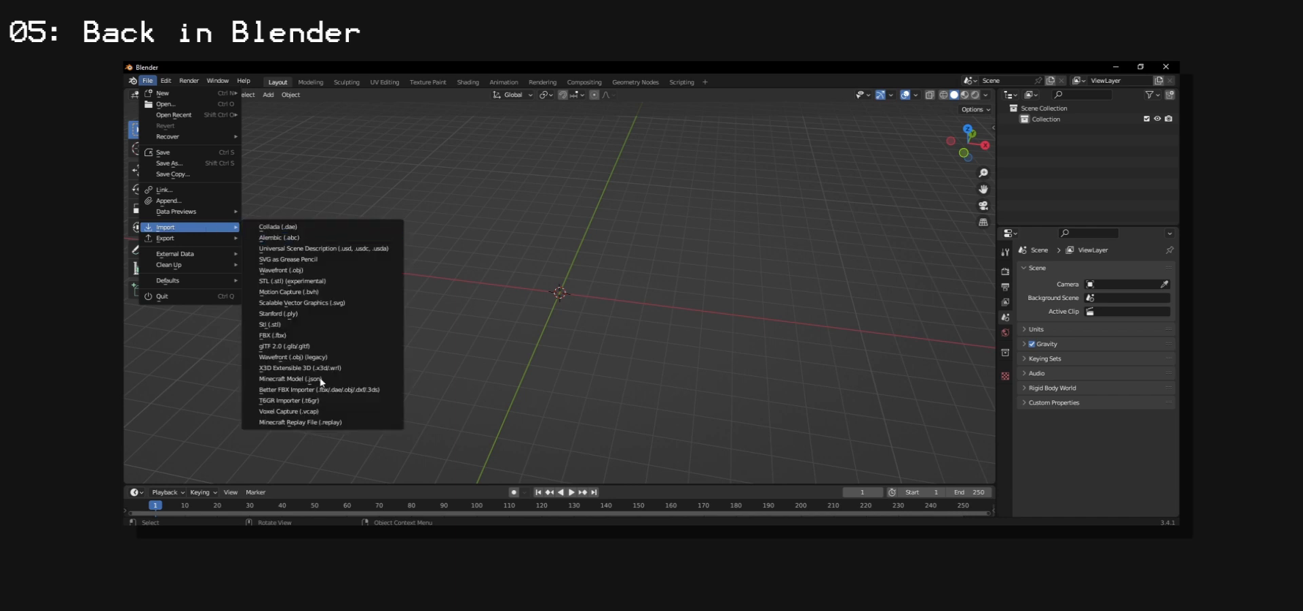
click(300, 421)
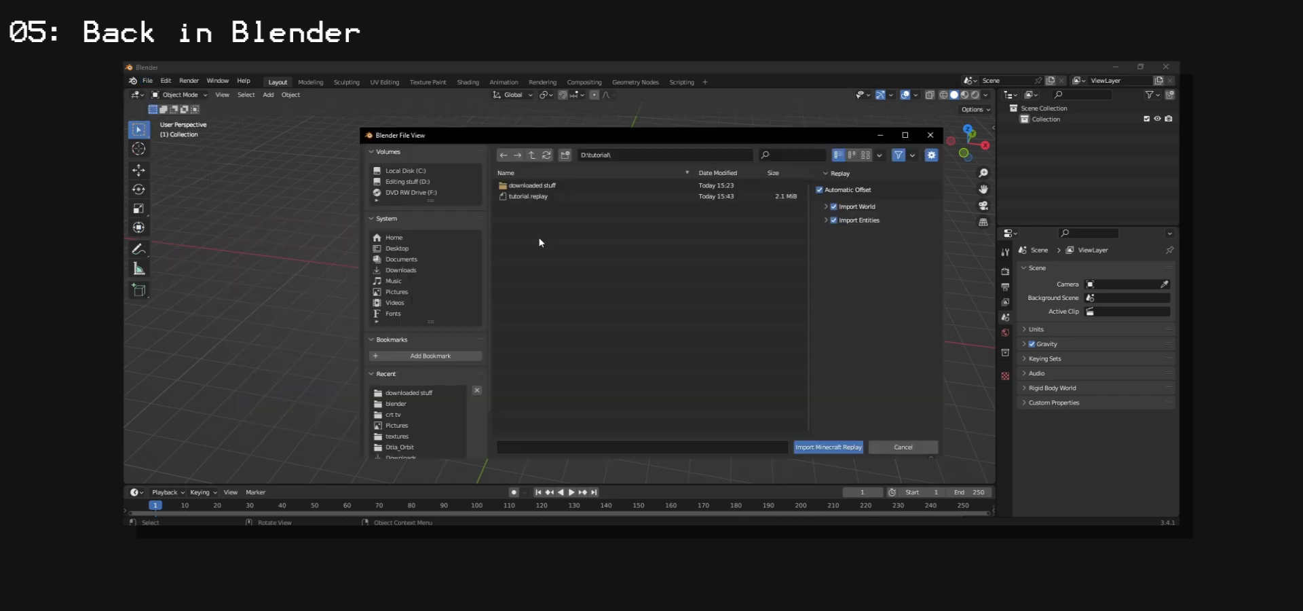
Import tutorial.replay with Import World and Import Entities both enabled.
click(527, 196)
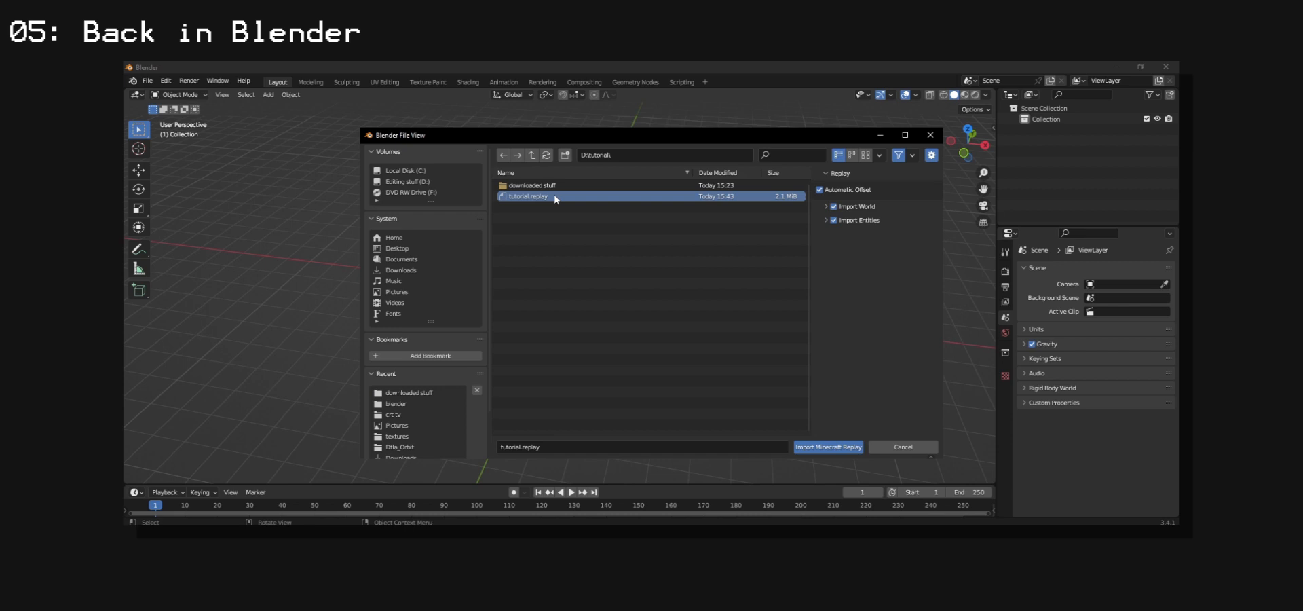
mouse_move(573, 199)
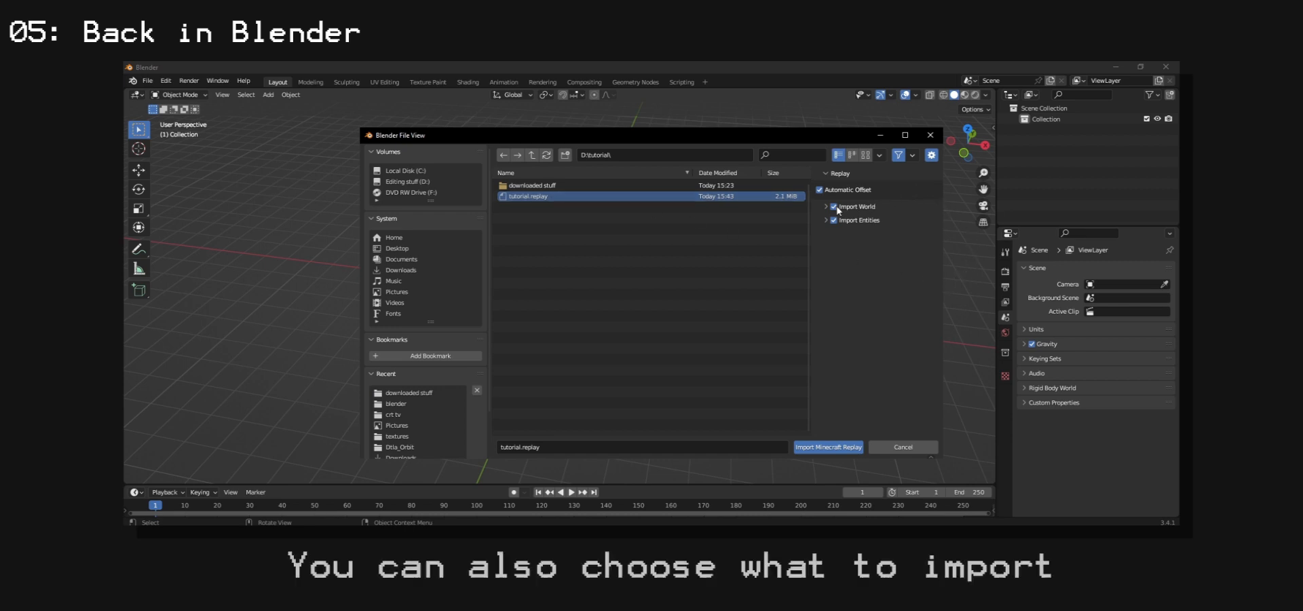
click(832, 219)
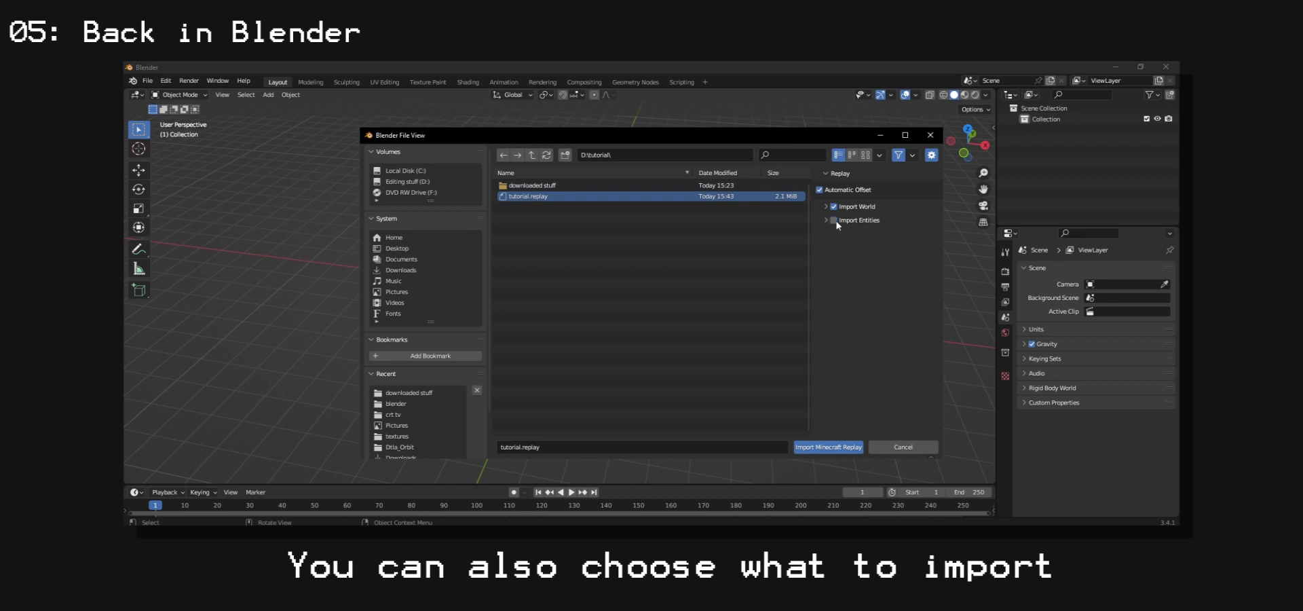
click(826, 220)
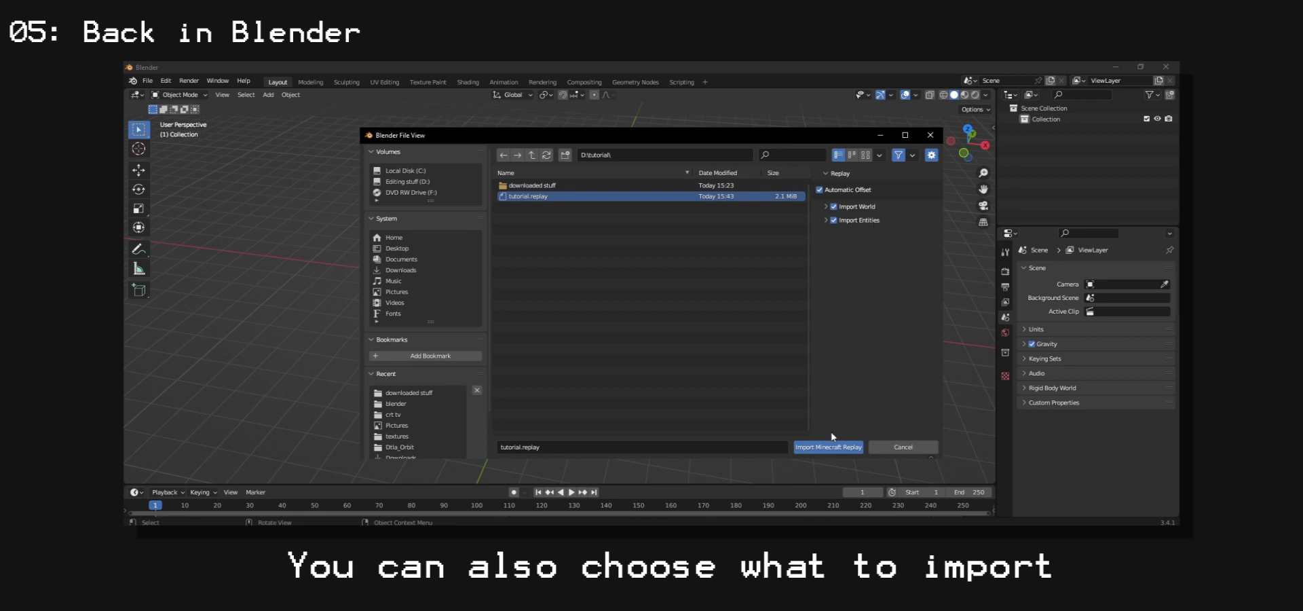
click(826, 447)
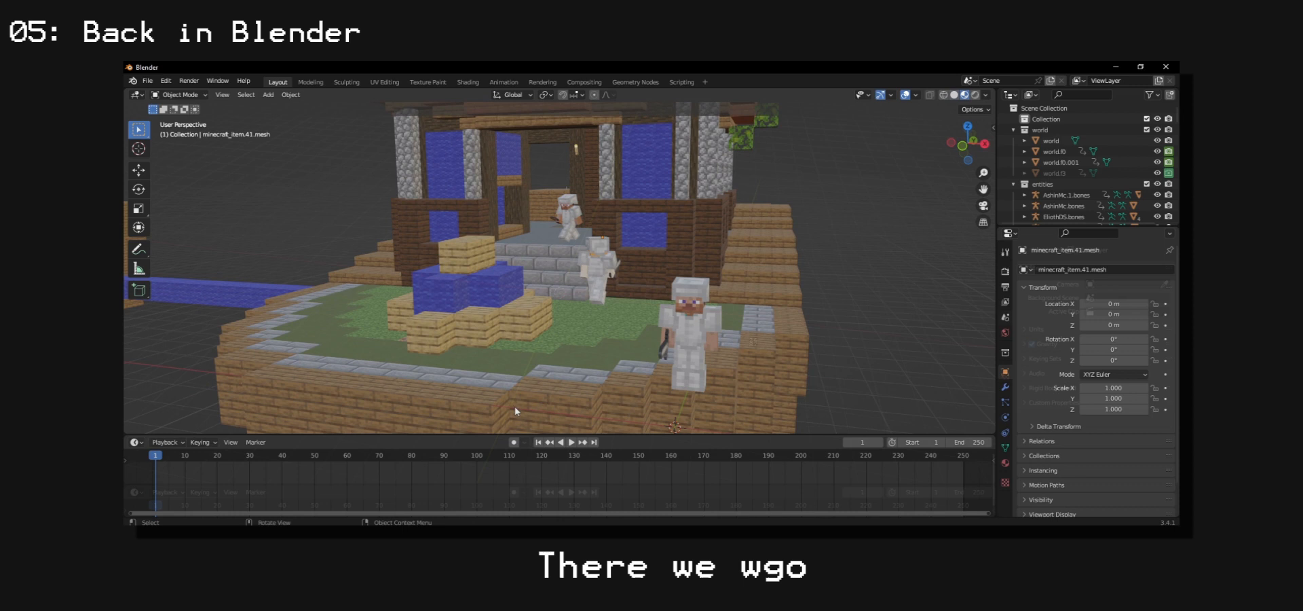
Play and stop the replay animation in the timeline, then select the foreground player.
click(566, 441)
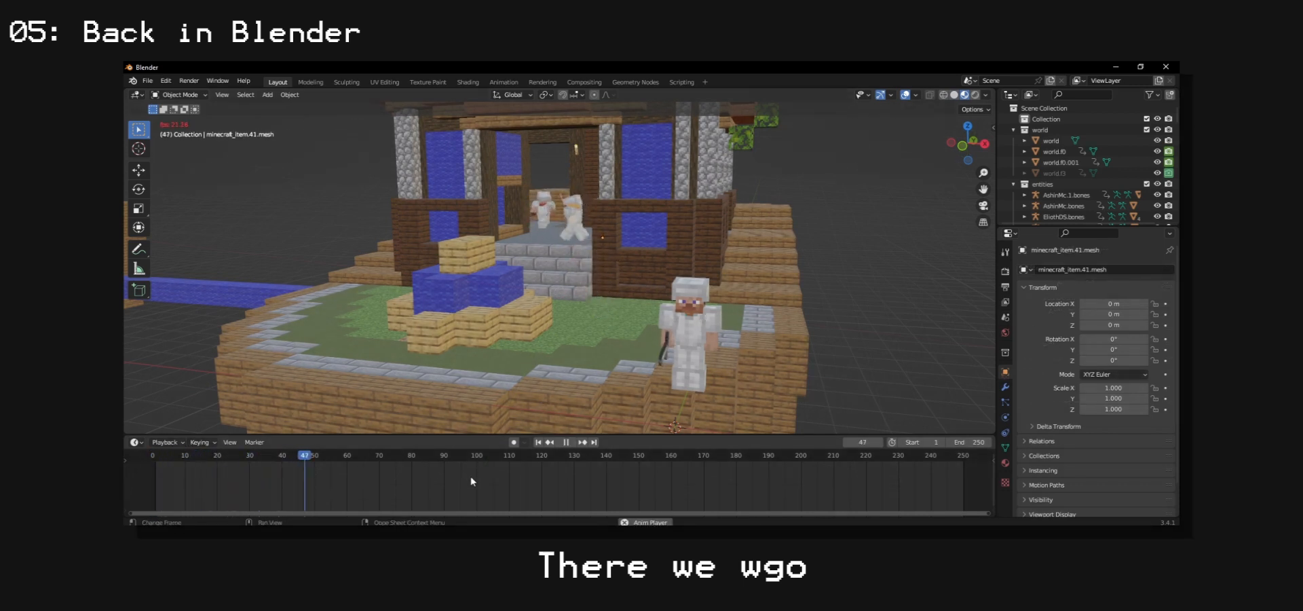
click(440, 455)
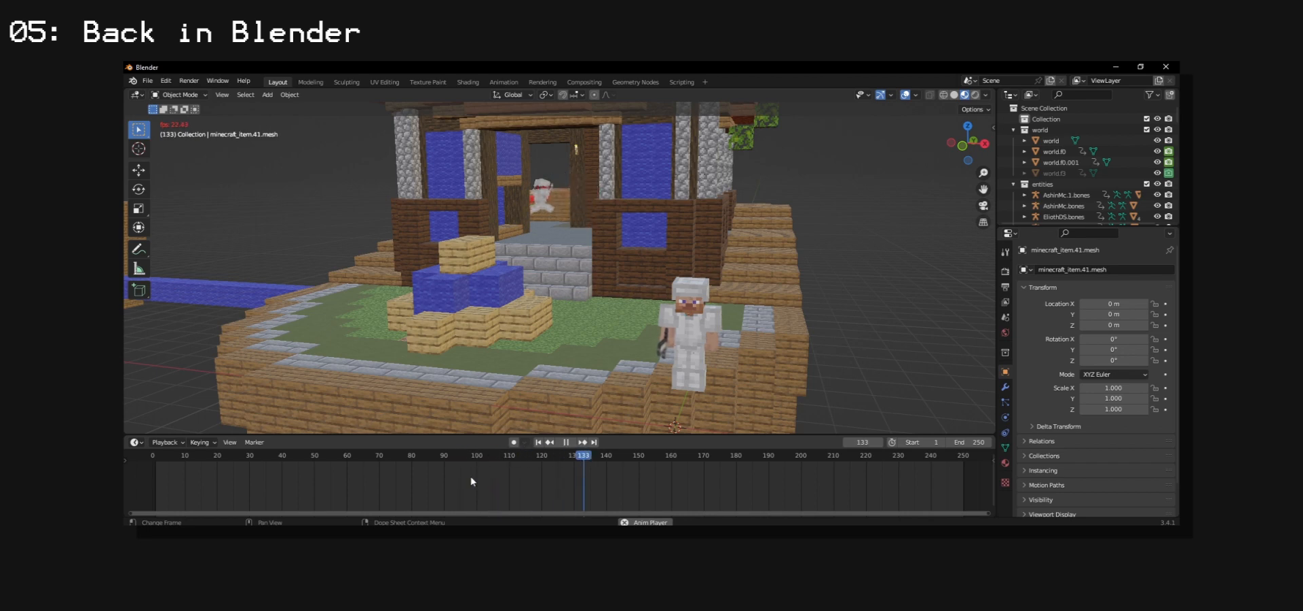
click(571, 442)
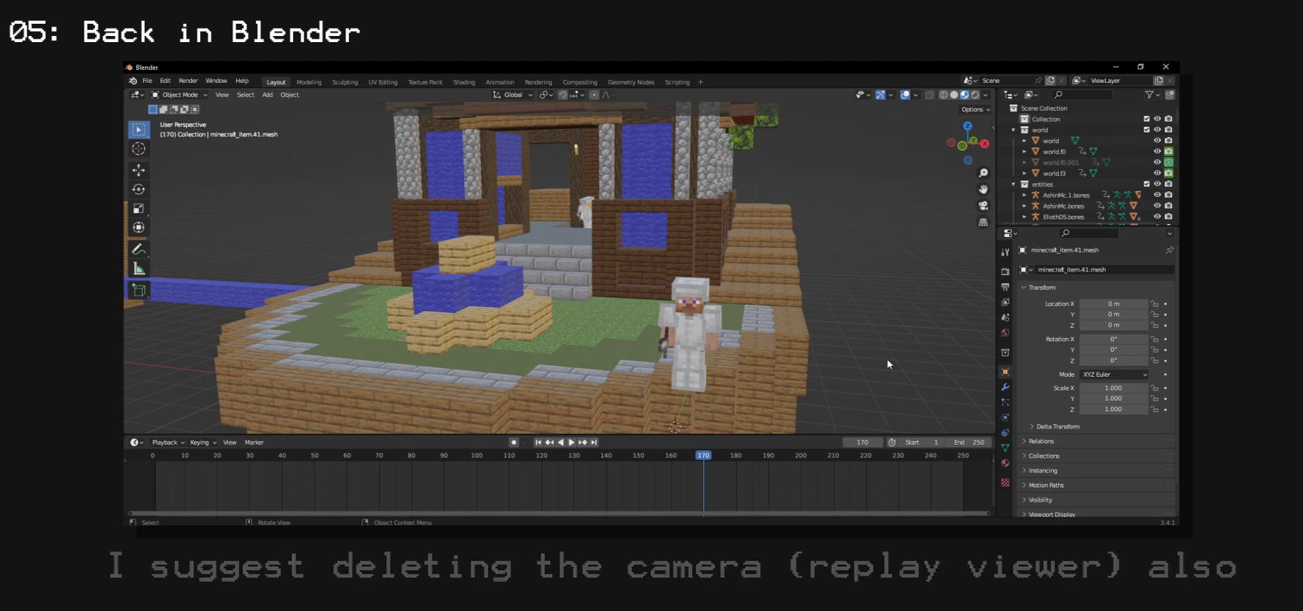
click(695, 309)
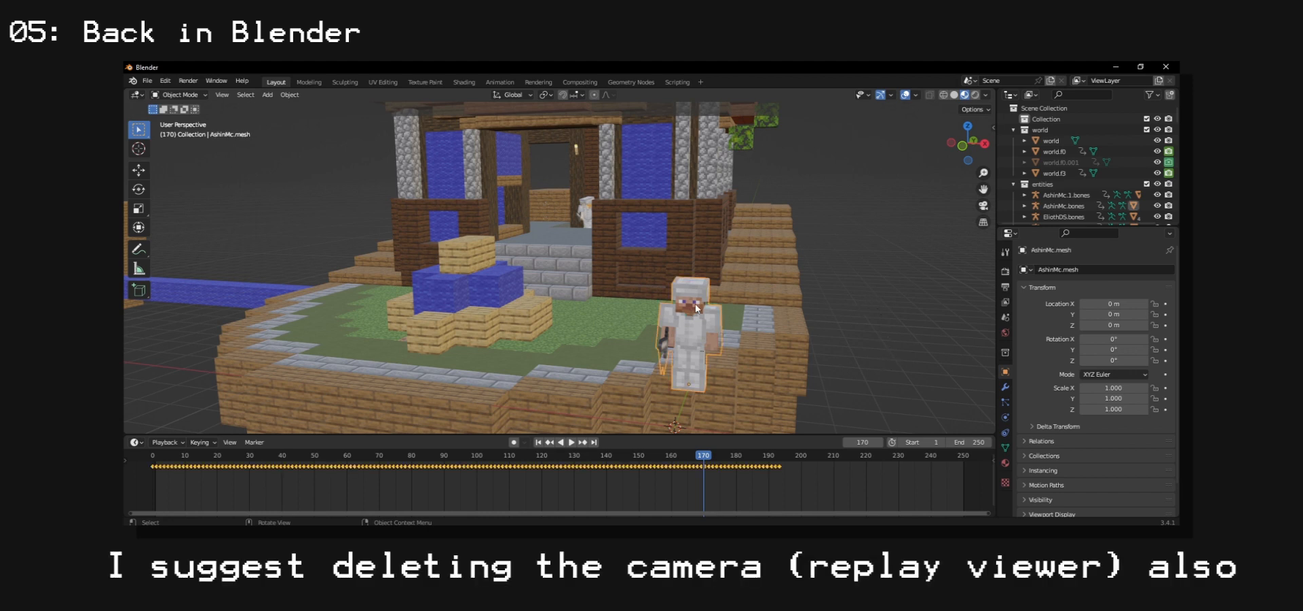
mouse_move(679, 335)
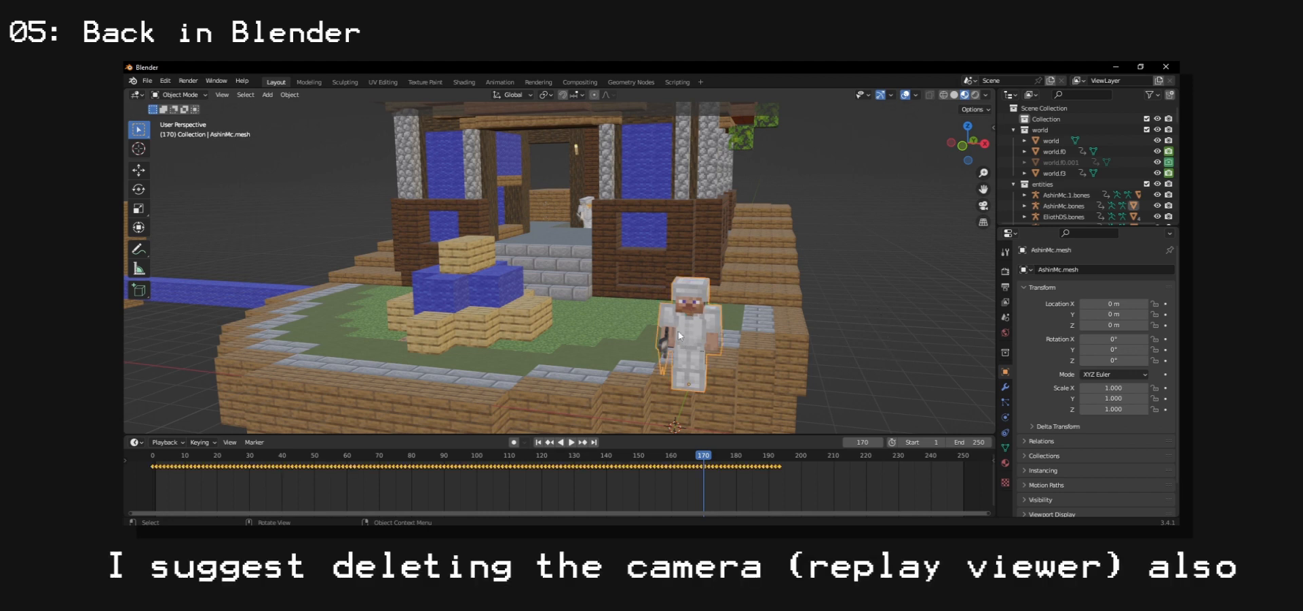